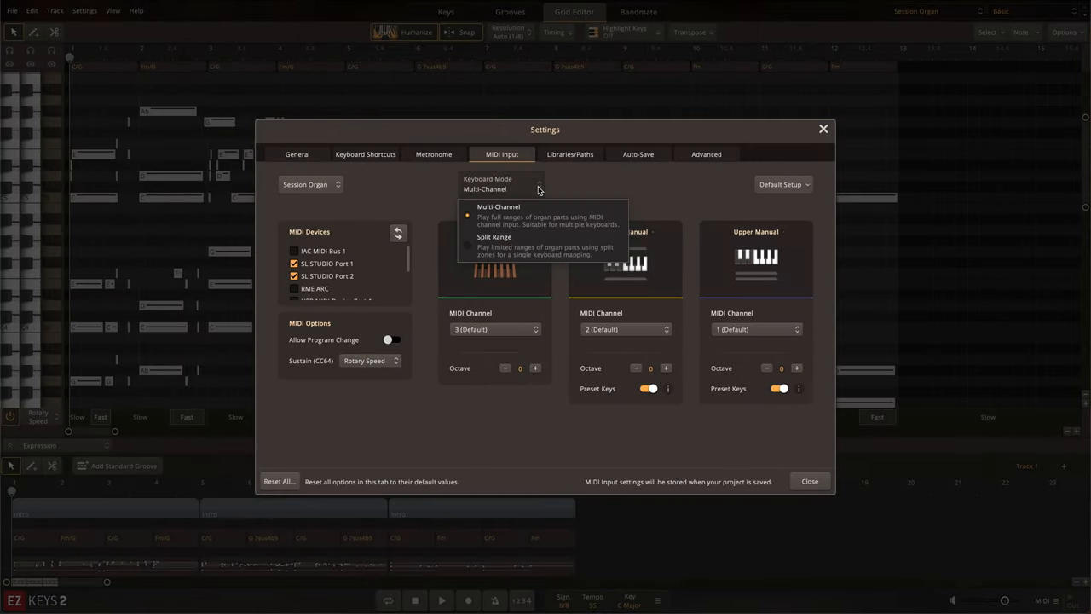
# - Switch MIDI keyboard mode to Multi-Channel and import the preset-key Verse MIDI file
pyautogui.click(498, 206)
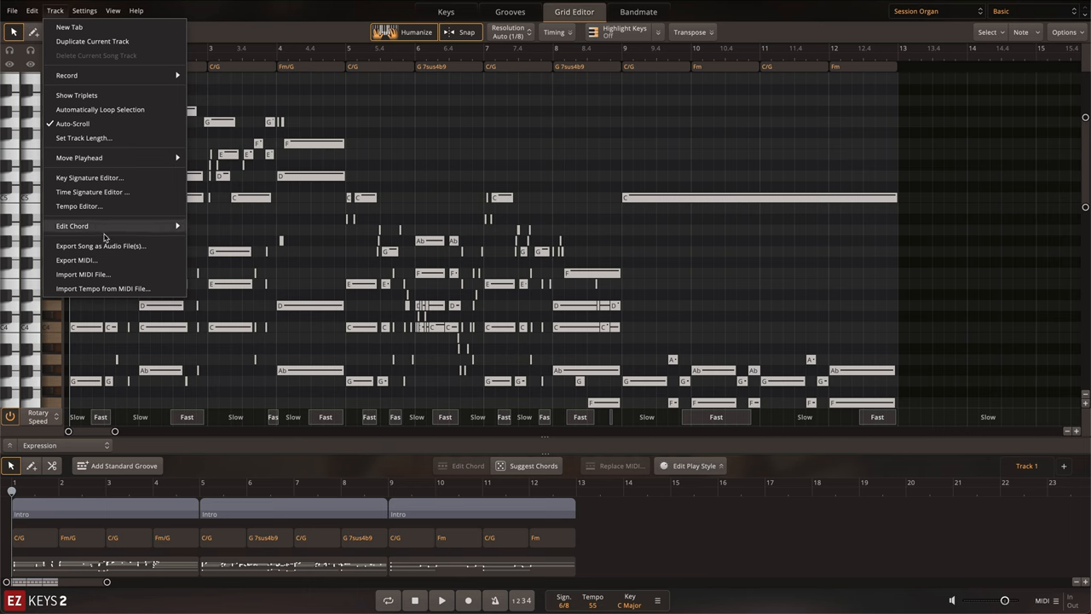
pyautogui.click(77, 260)
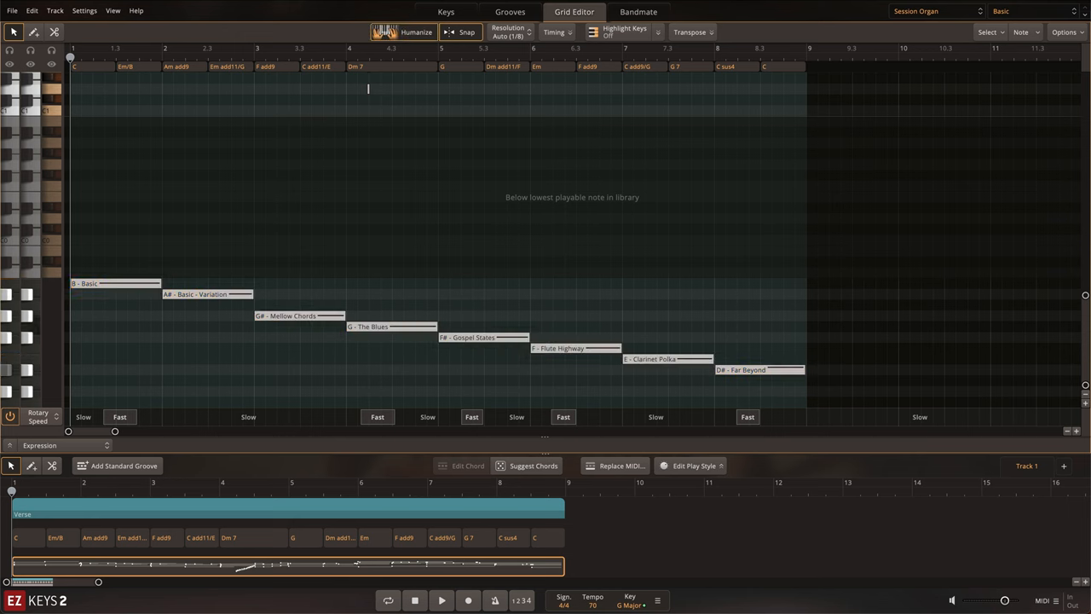
# - Play the Verse in the organ view as presets move from Basic to Far Beyond
pyautogui.click(446, 11)
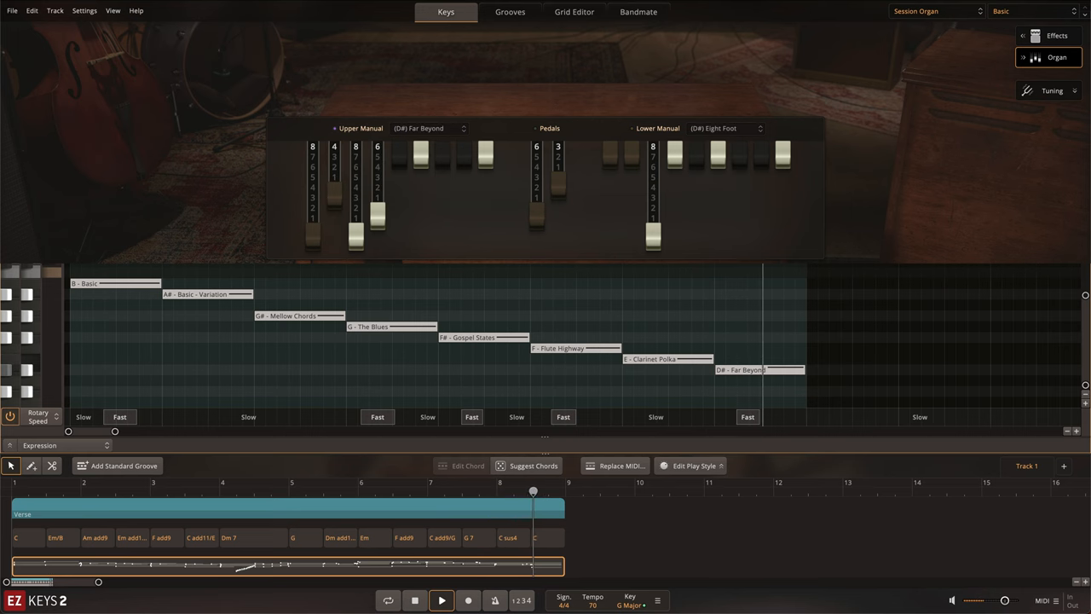
# - Import the D major Chorus with Slow/Fast rotary changes and expand its Expression lane
pyautogui.click(574, 11)
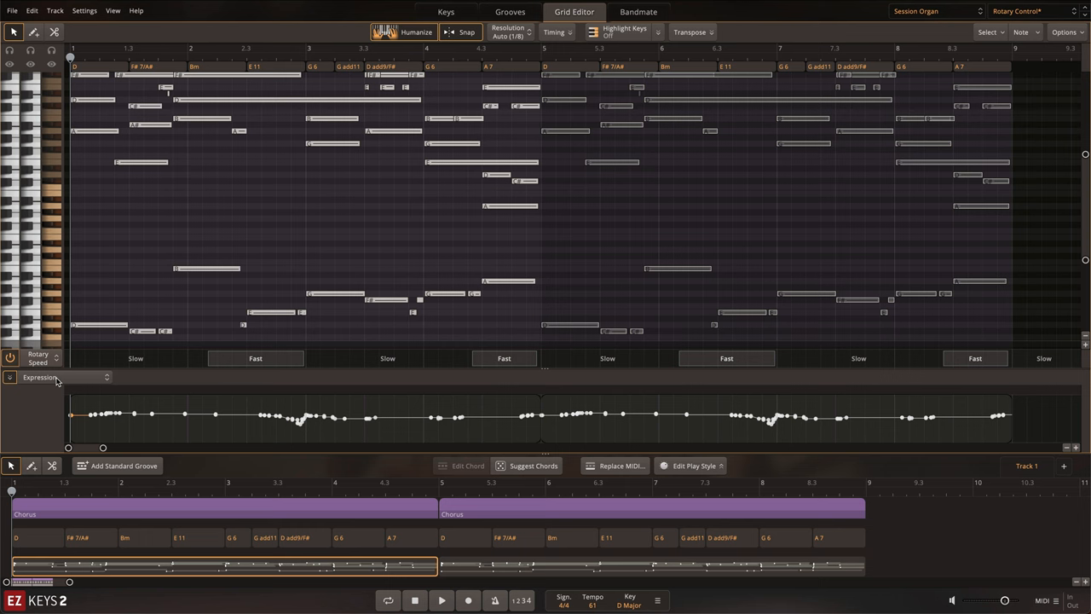
# - Draw a Lower Manual 8th Harmonic drawbar ramp up to 106, then play the chorus
pyautogui.click(59, 377)
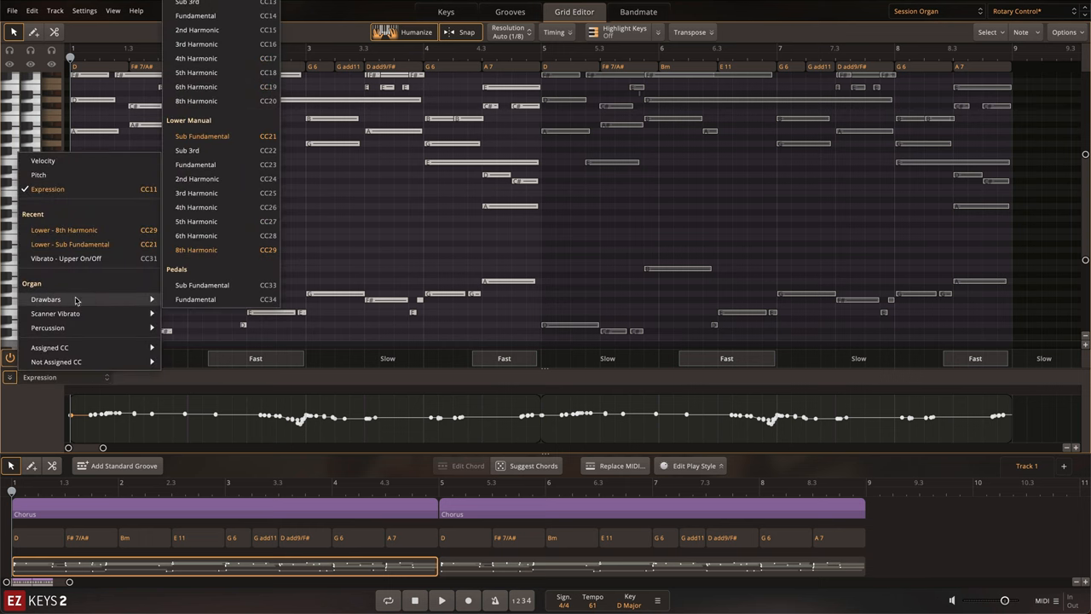
pyautogui.click(64, 229)
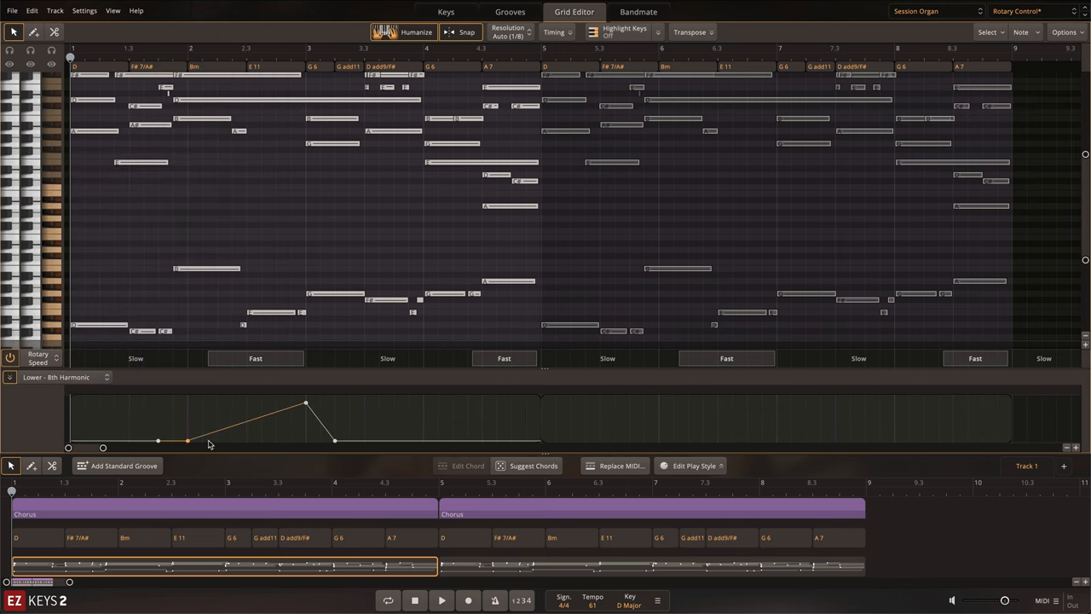
pyautogui.moveTo(187, 441); pyautogui.dragTo(188, 404)
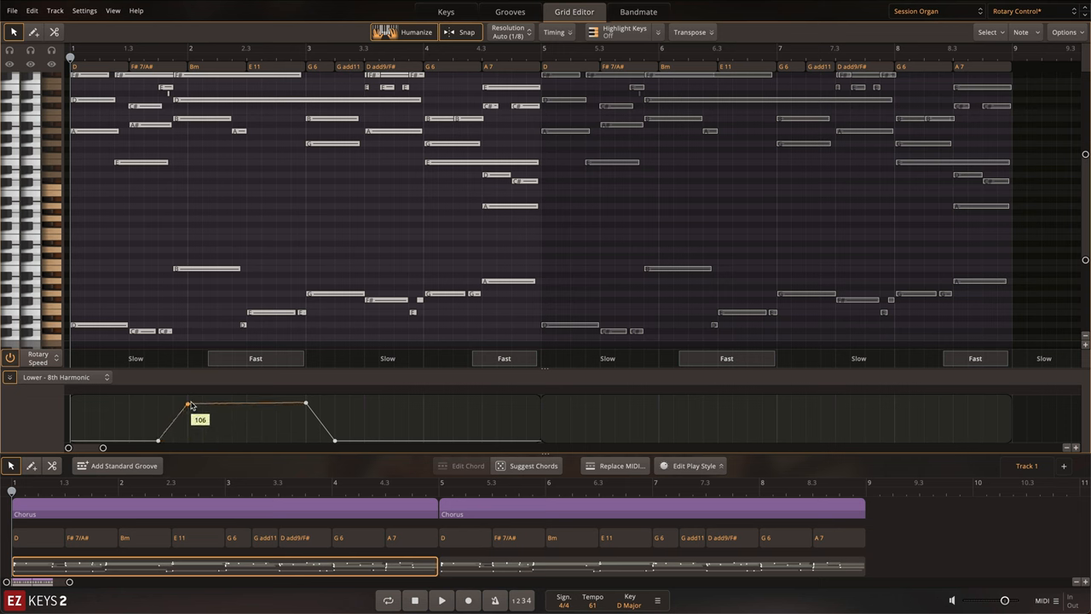
pyautogui.click(446, 11)
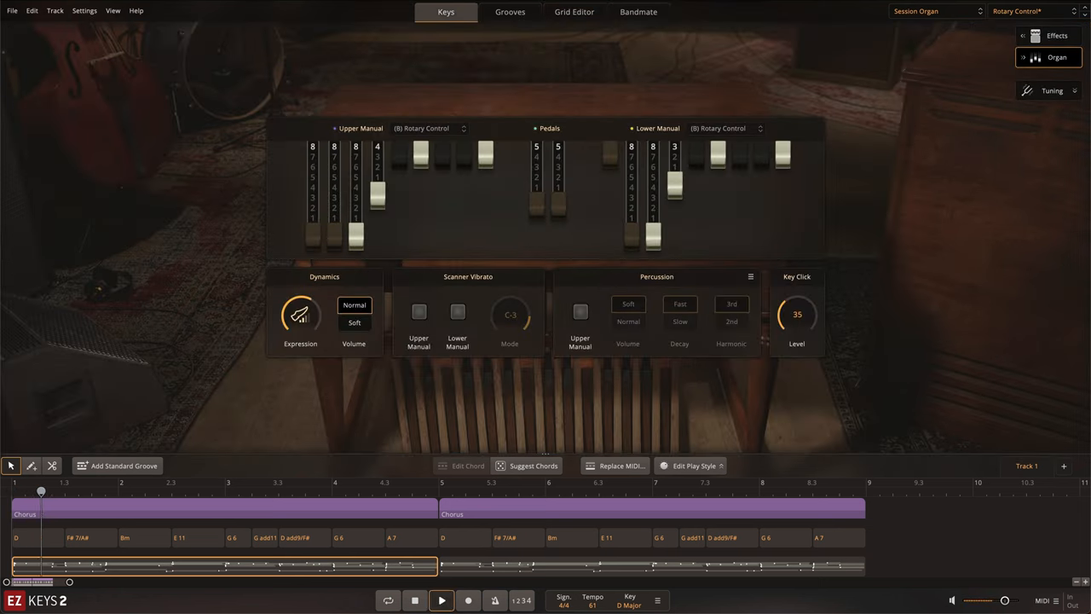